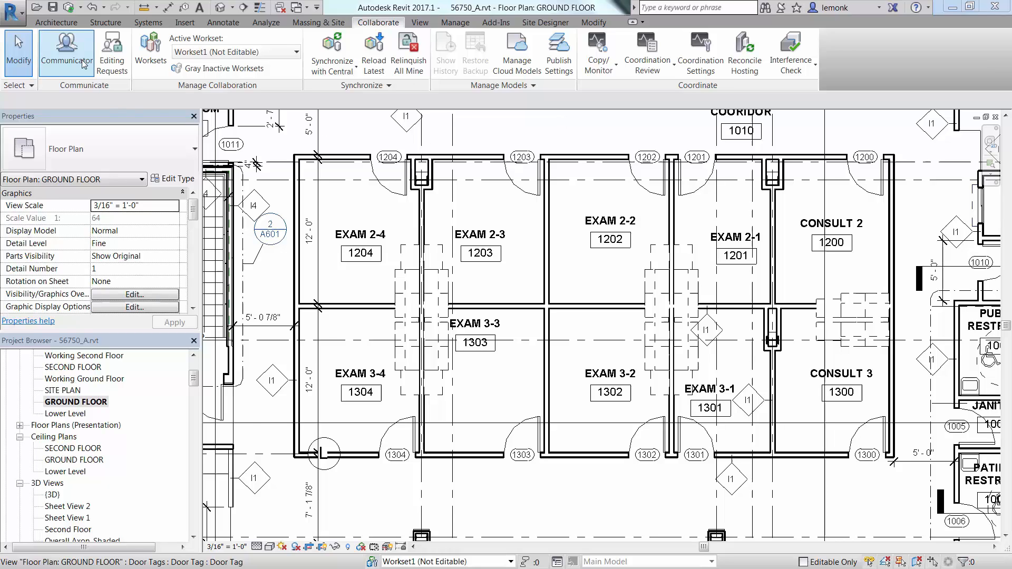
Open Communicator from the Collaborate tab to see recent syncs and collaborators
click(66, 52)
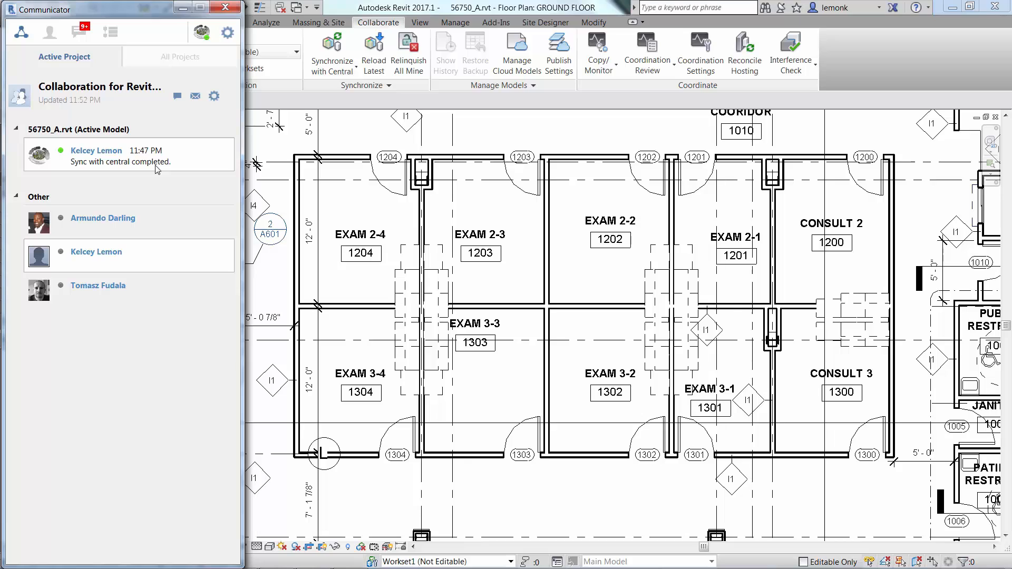
Open the Active Model timeline listing each sync-with-central with its comment
click(110, 32)
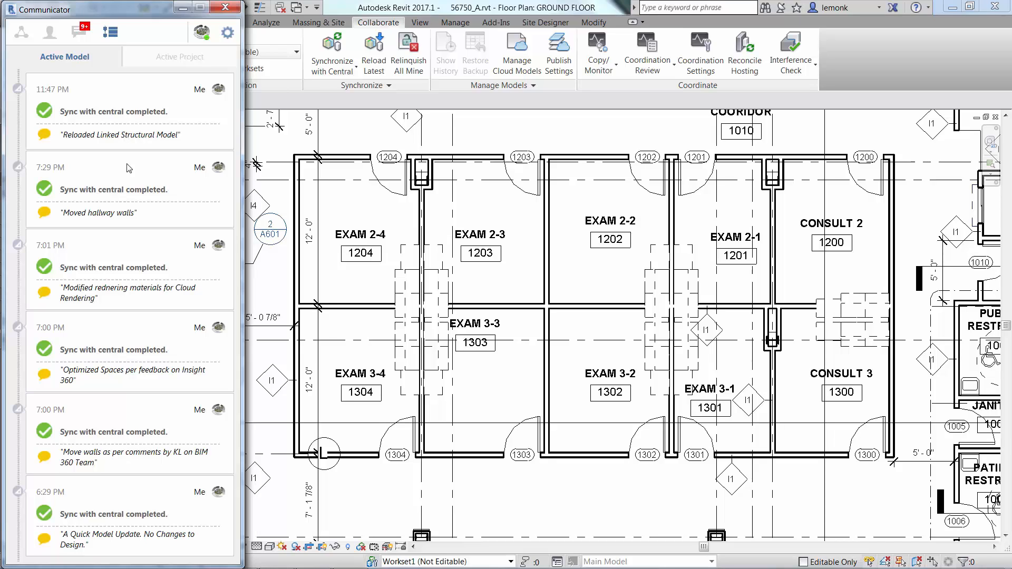
mouse_move(127, 215)
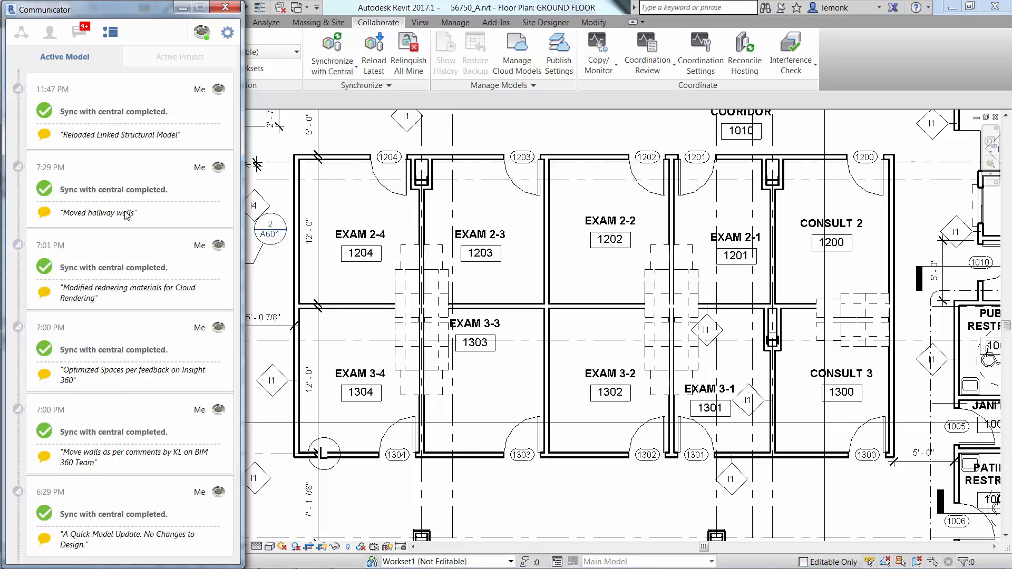
mouse_move(102, 543)
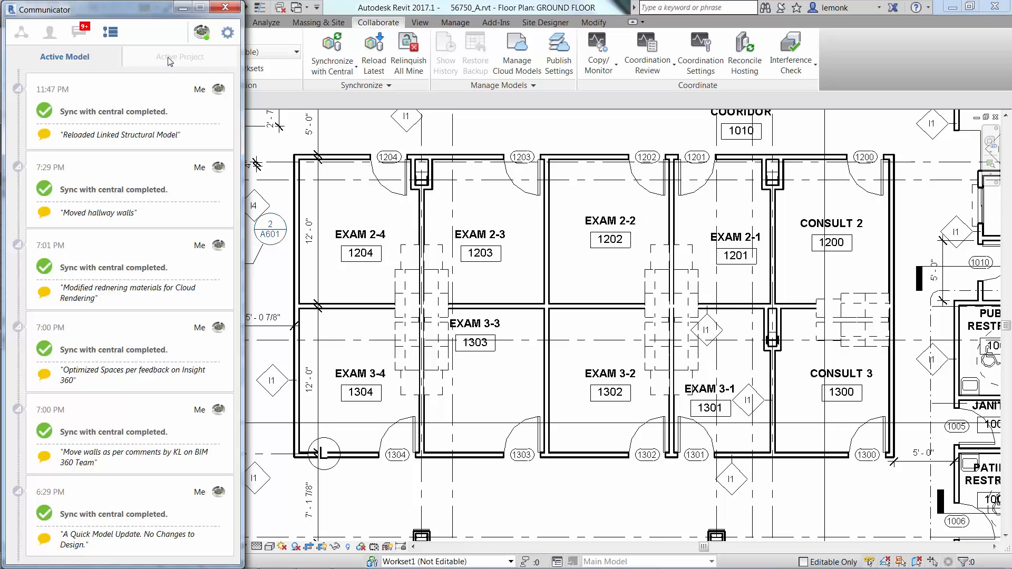
click(180, 57)
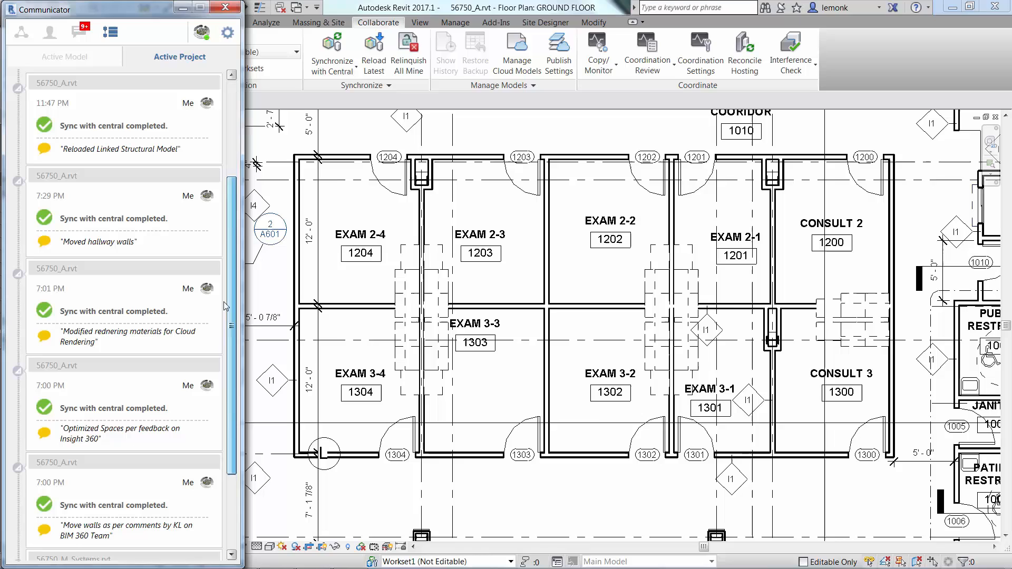
scroll(down, 3)
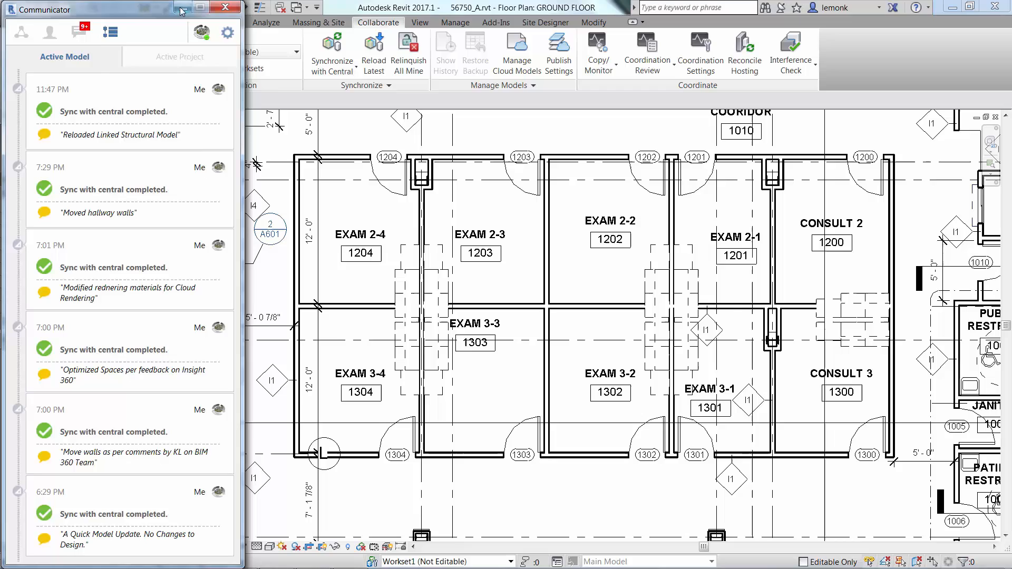
Close Communicator and open Manage Cloud Models to list the cloud projects
click(224, 7)
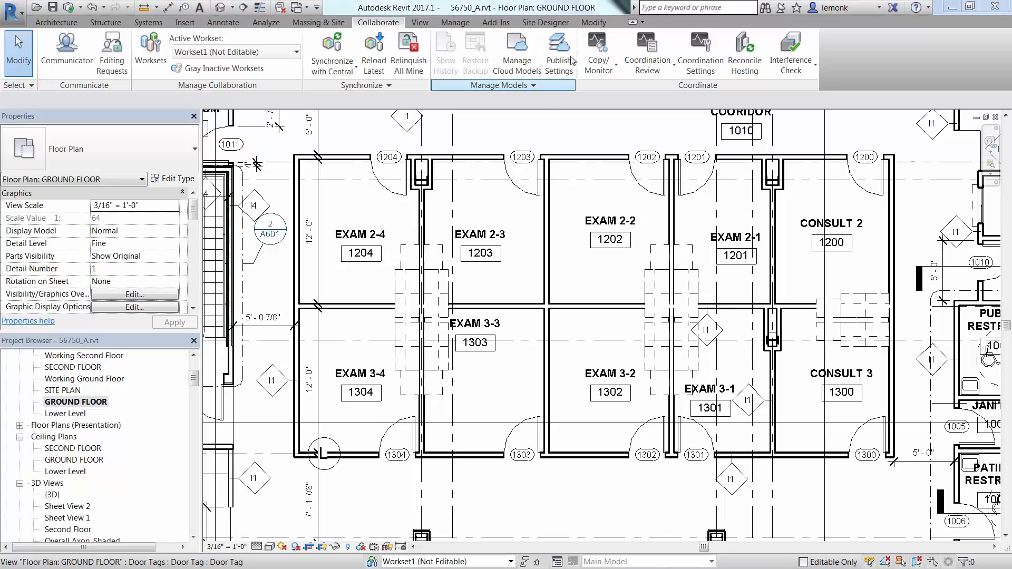
click(516, 52)
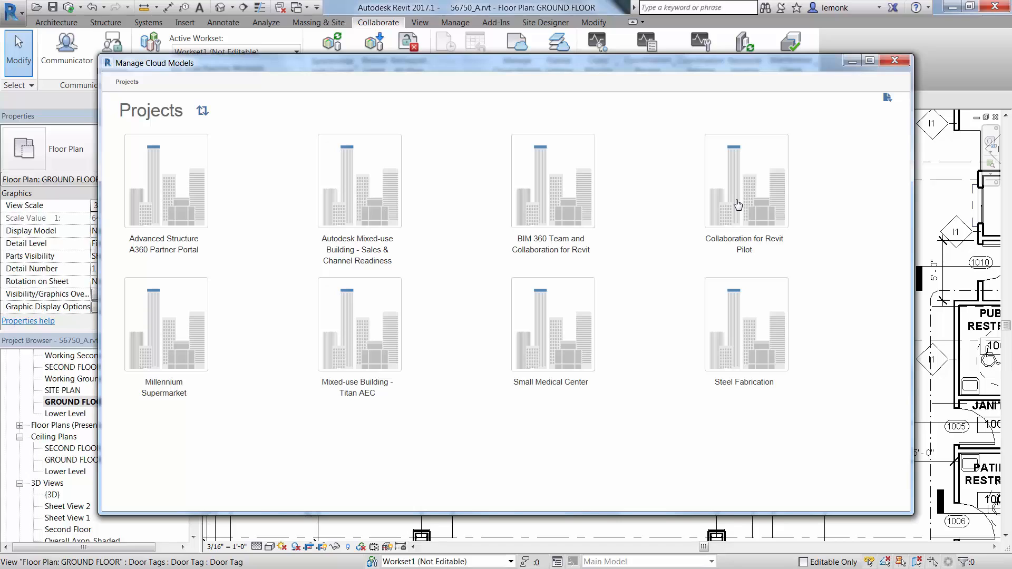
Open the Collaboration for Revit Pilot project and show actions for 56750_A.rvt
double_click(742, 181)
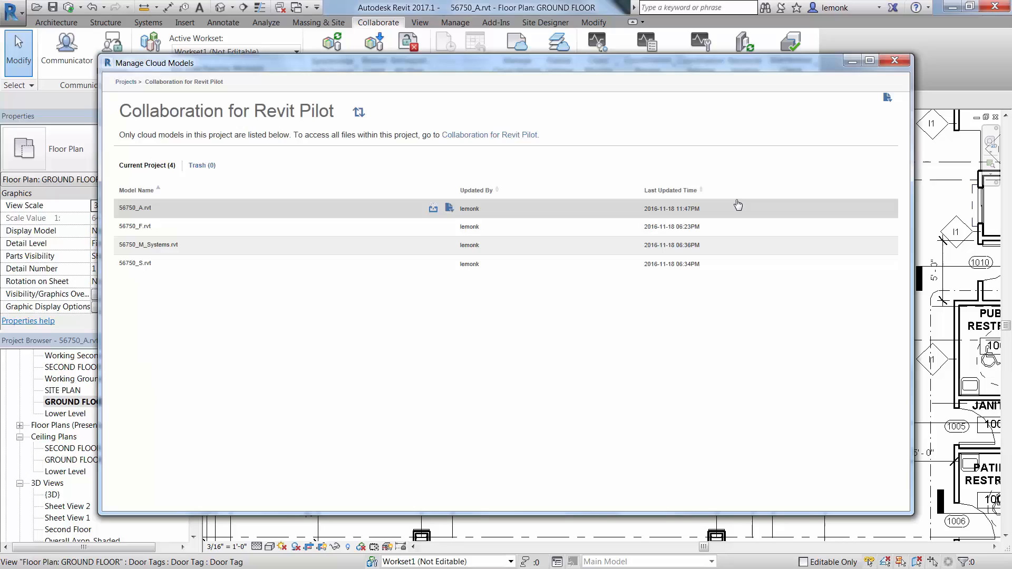
mouse_move(445, 213)
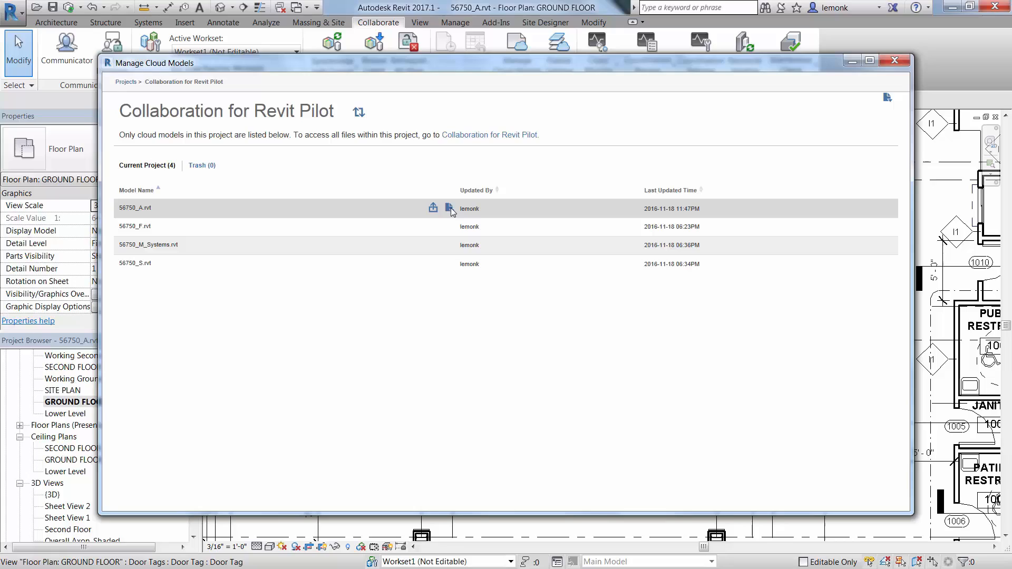
click(450, 208)
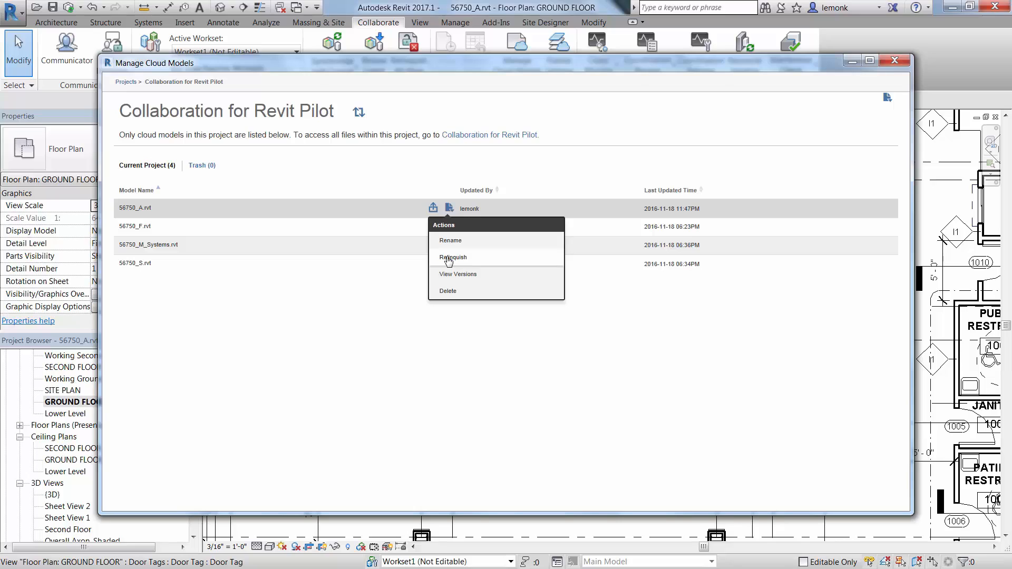
View the seven versions of 56750_A.rvt with dates, authors and comments
click(457, 274)
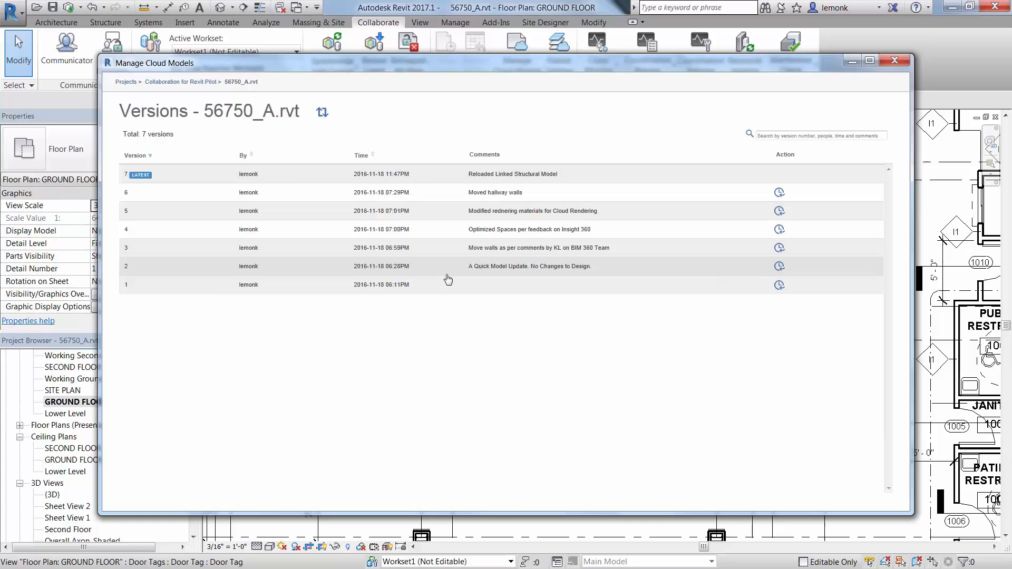
mouse_move(779, 193)
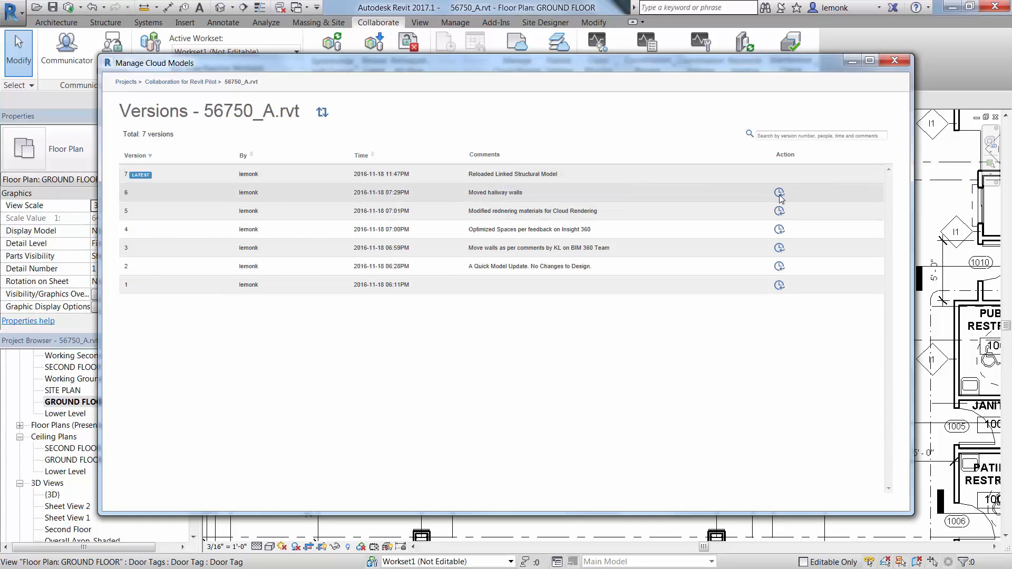
mouse_move(779, 211)
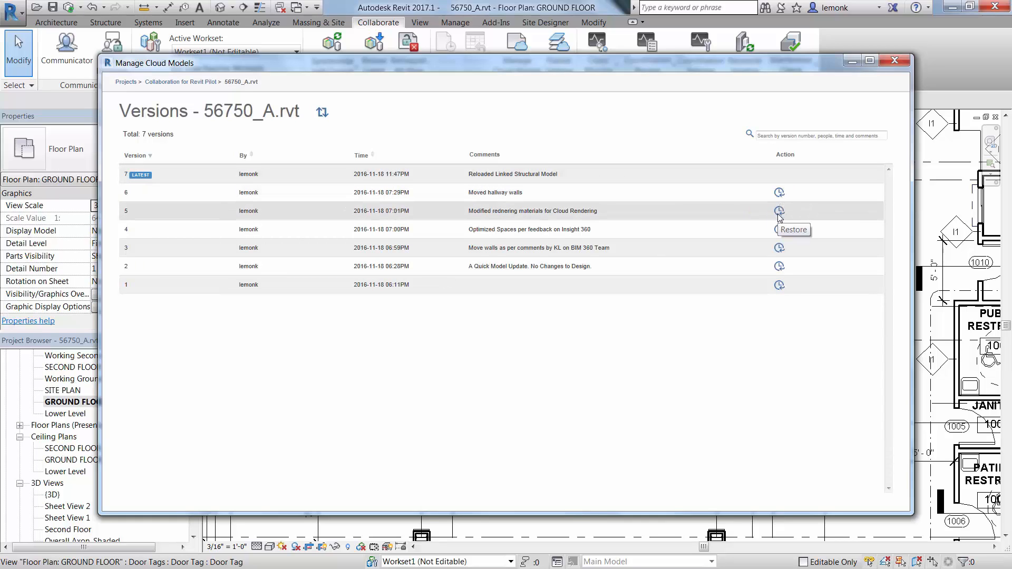